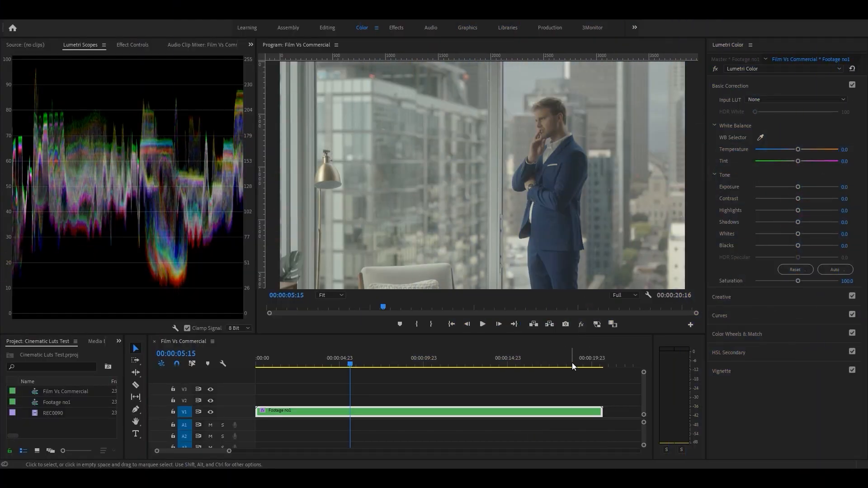
# Preview the footage, then raise contrast, exposure slightly, and the highlights
pyautogui.click(573, 365)
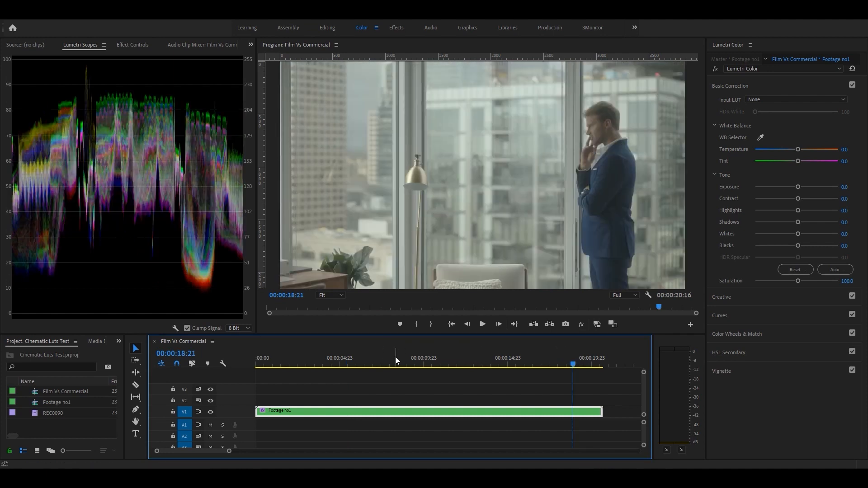
pyautogui.click(472, 366)
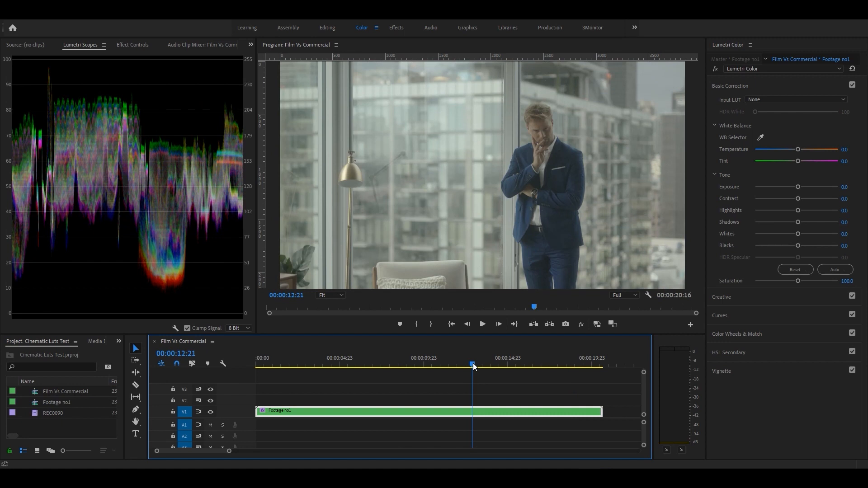
pyautogui.moveTo(473, 364); pyautogui.dragTo(575, 365)
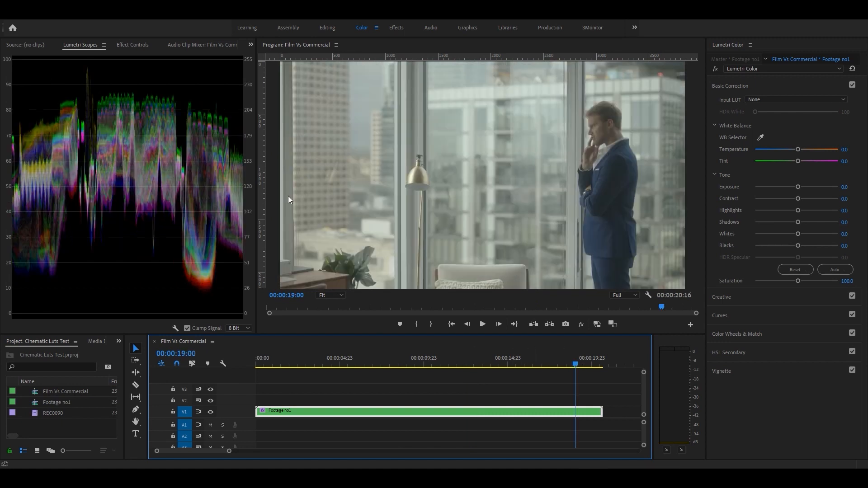
pyautogui.moveTo(798, 199); pyautogui.dragTo(814, 198)
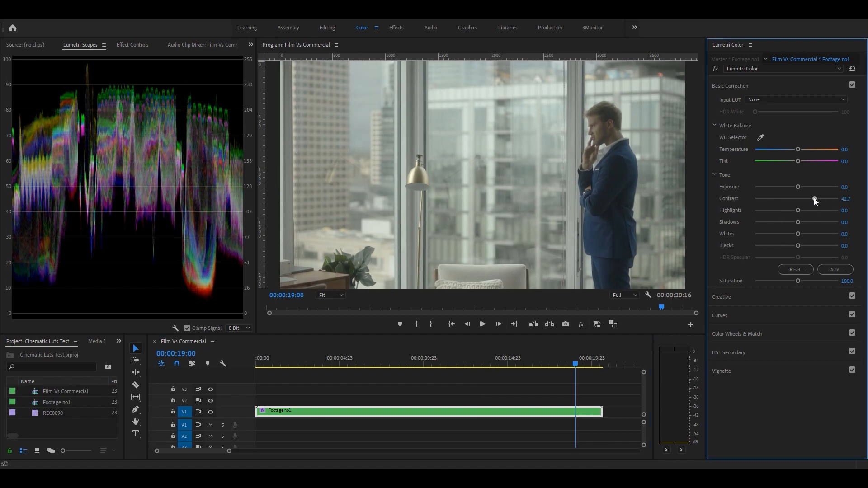
pyautogui.moveTo(814, 199); pyautogui.dragTo(820, 199)
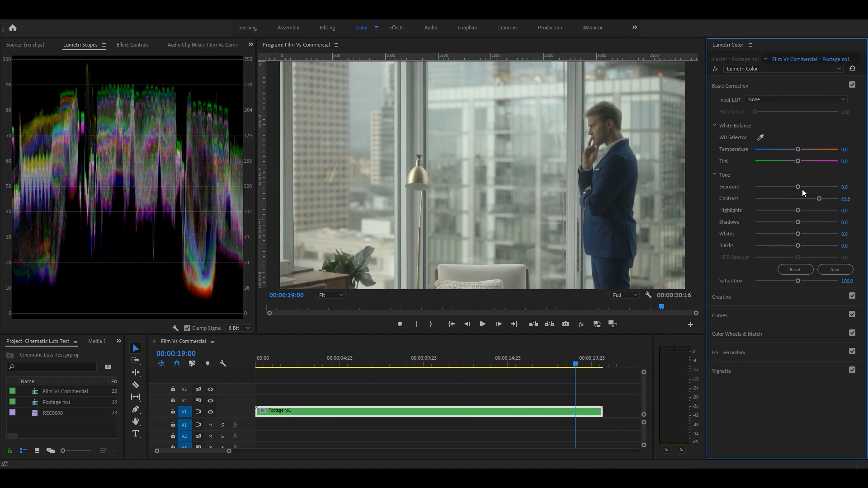
pyautogui.moveTo(798, 187); pyautogui.dragTo(800, 186)
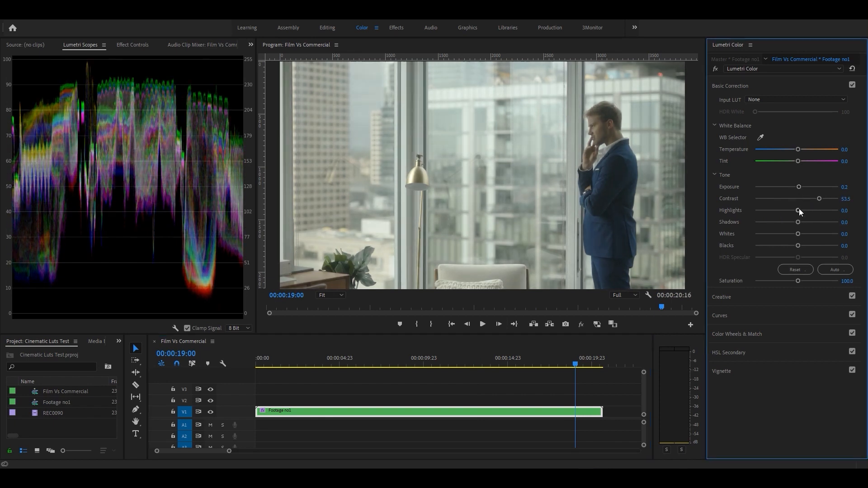
pyautogui.moveTo(799, 210); pyautogui.dragTo(806, 211)
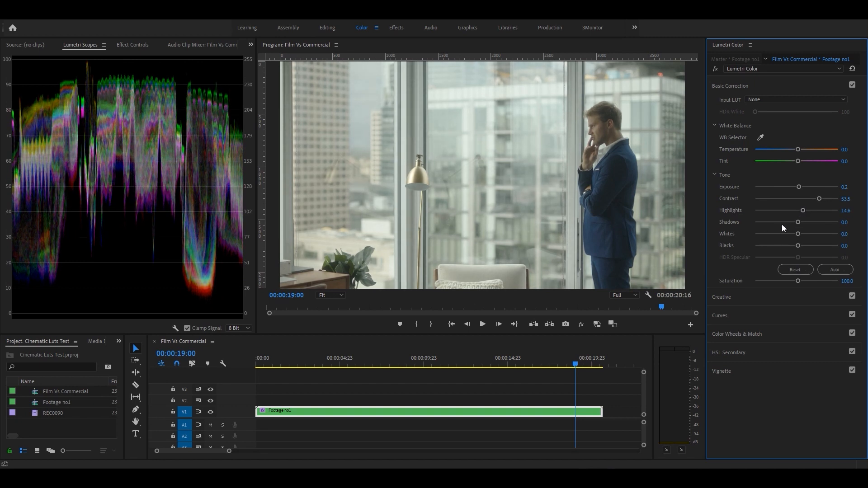
# Lift the shadows, warm the temperature with a green tint, and deepen the blacks
pyautogui.moveTo(798, 222); pyautogui.dragTo(797, 222)
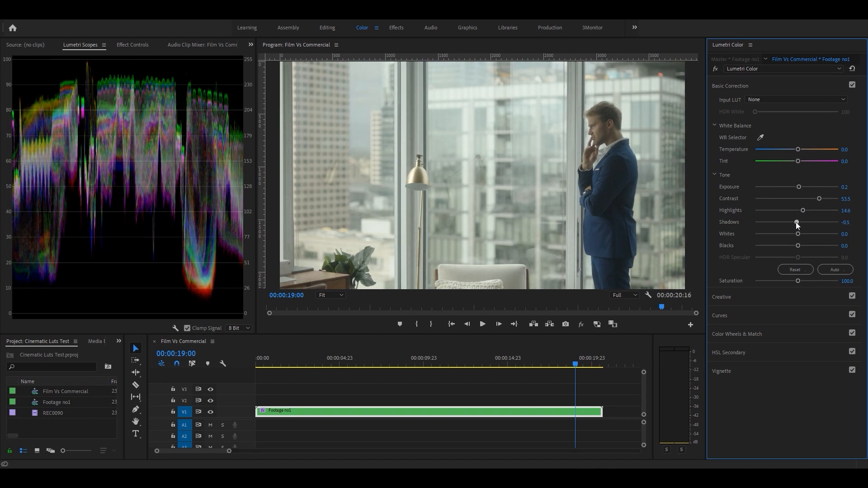
pyautogui.moveTo(797, 222); pyautogui.dragTo(809, 222)
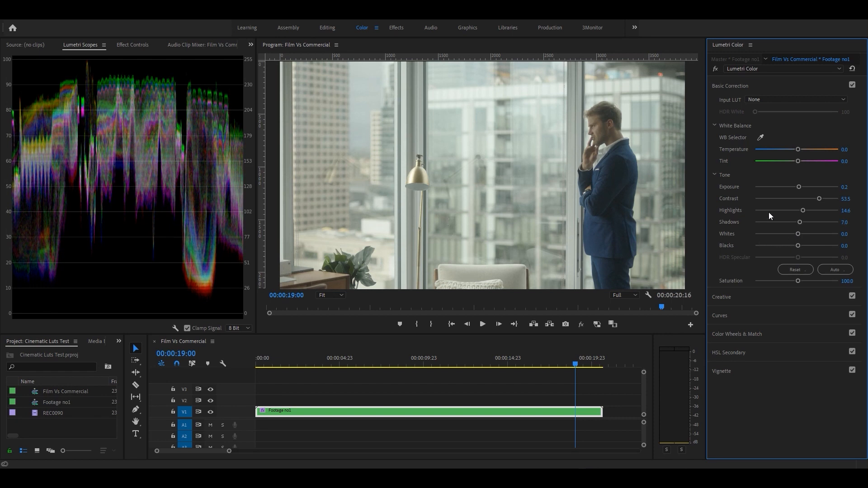
pyautogui.moveTo(797, 161); pyautogui.dragTo(794, 161)
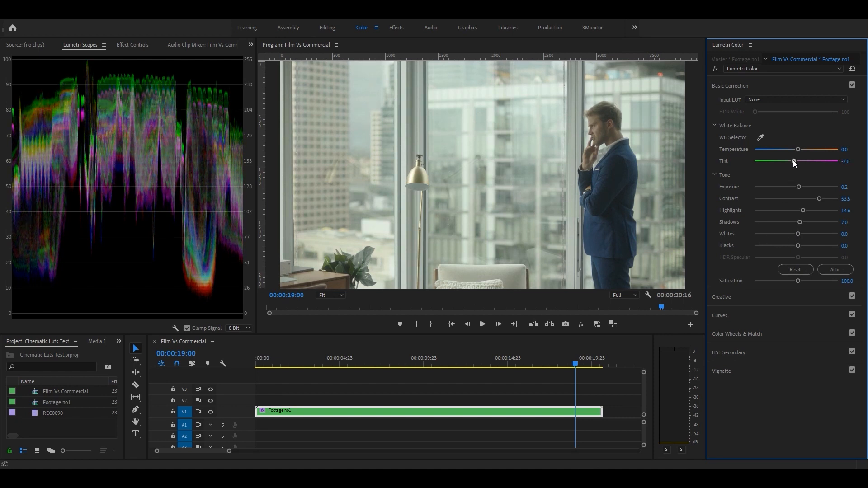
pyautogui.moveTo(799, 149); pyautogui.dragTo(801, 149)
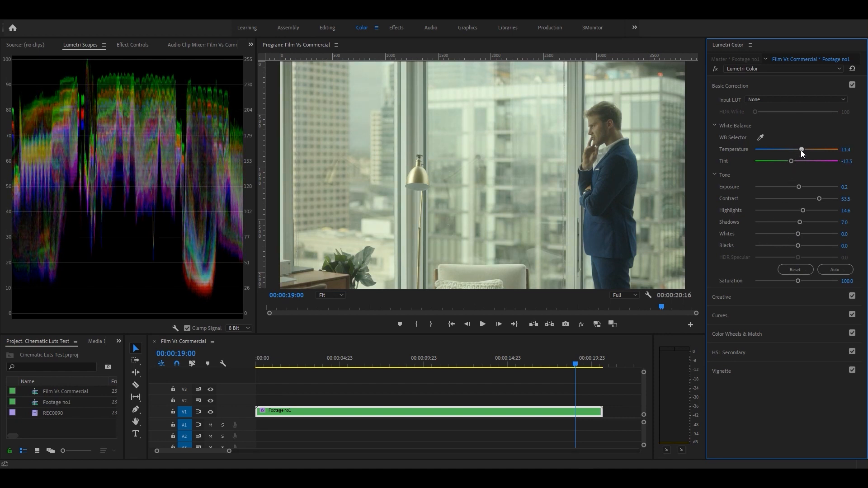
pyautogui.moveTo(801, 150); pyautogui.dragTo(803, 150)
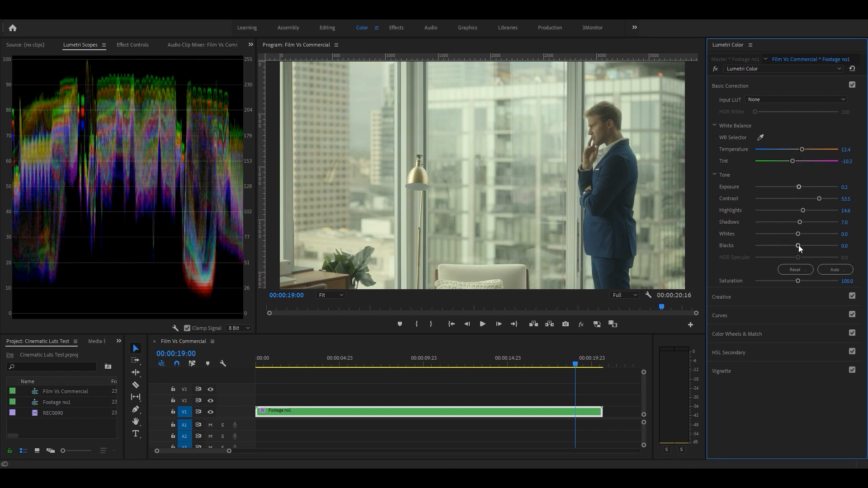
pyautogui.moveTo(799, 247); pyautogui.dragTo(792, 246)
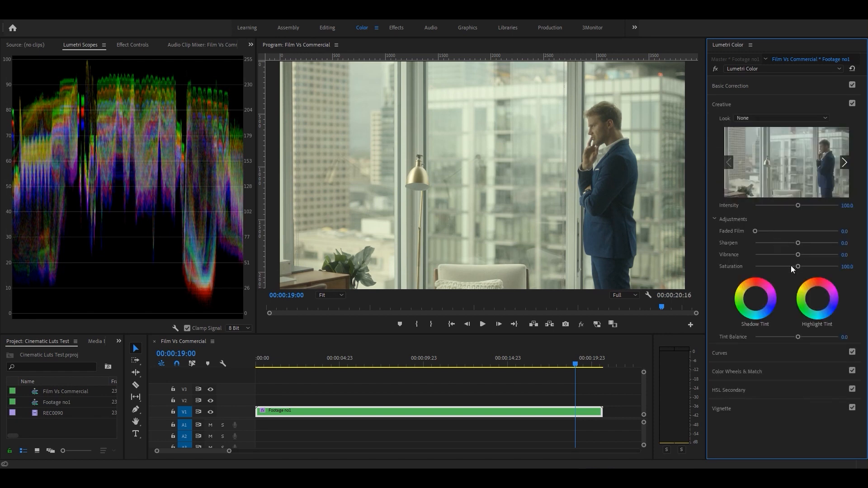
# Add a Shadow Tint and dial Temperature and Tint back to milder values
pyautogui.click(754, 298)
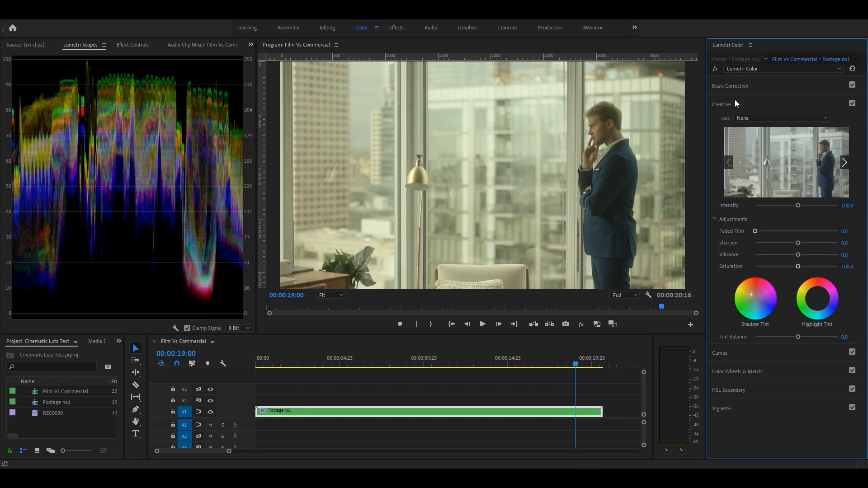
pyautogui.click(730, 86)
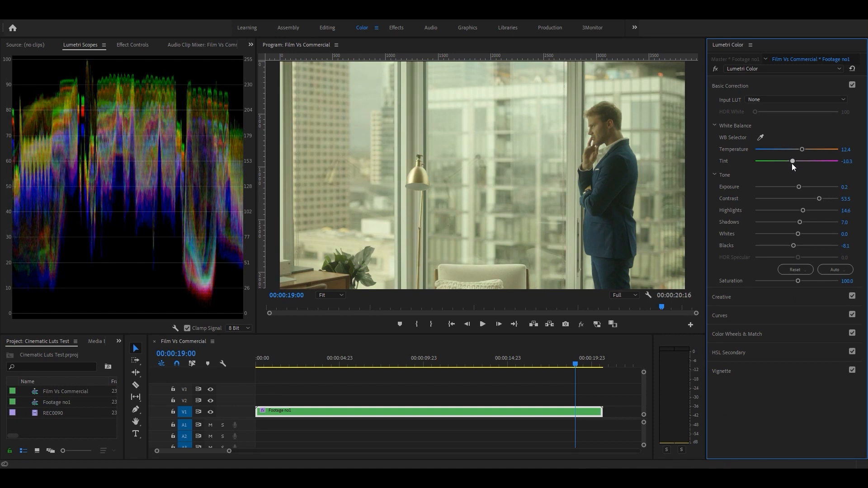
pyautogui.moveTo(816, 148); pyautogui.dragTo(799, 149)
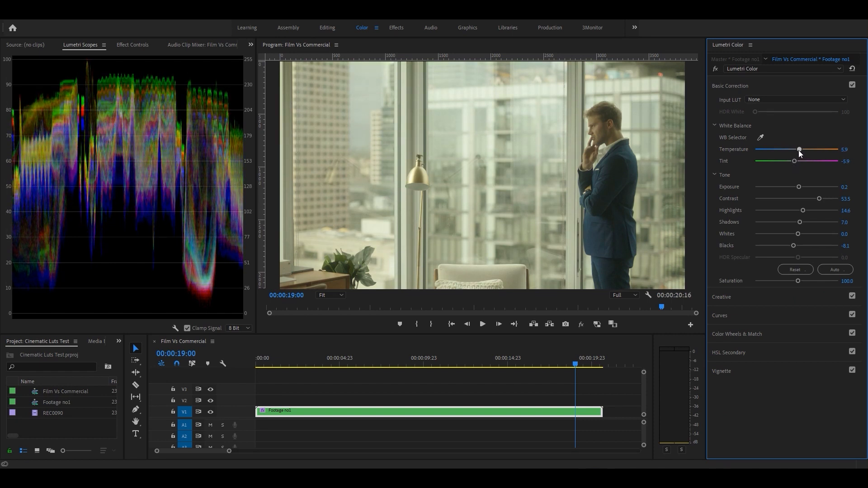
pyautogui.click(730, 86)
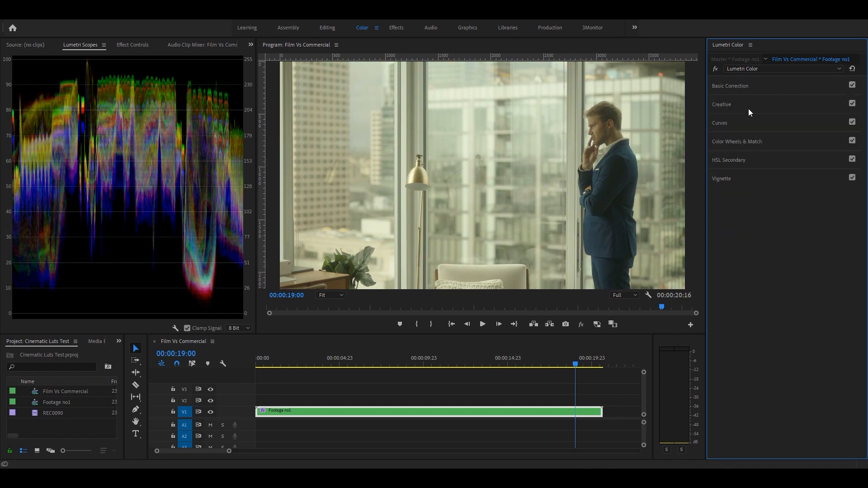
# Pull the blue RGB curve down for a warm yellow-green cast
pyautogui.click(720, 123)
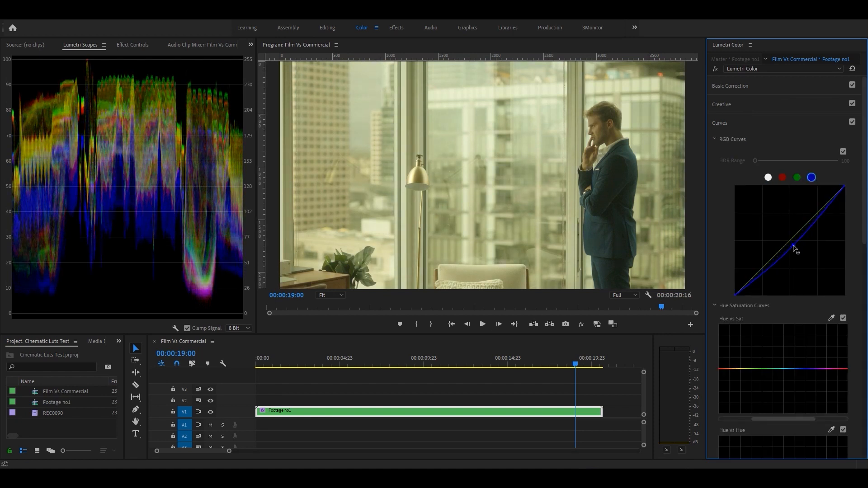
pyautogui.moveTo(796, 260); pyautogui.dragTo(792, 249)
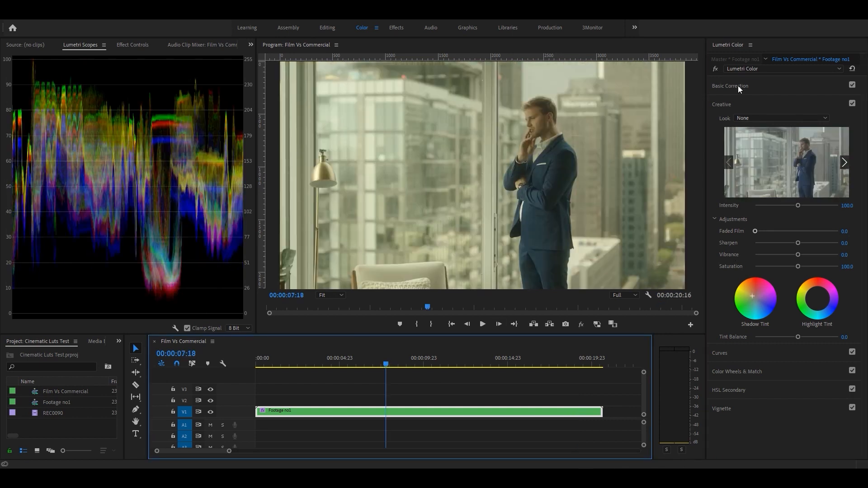
pyautogui.click(730, 86)
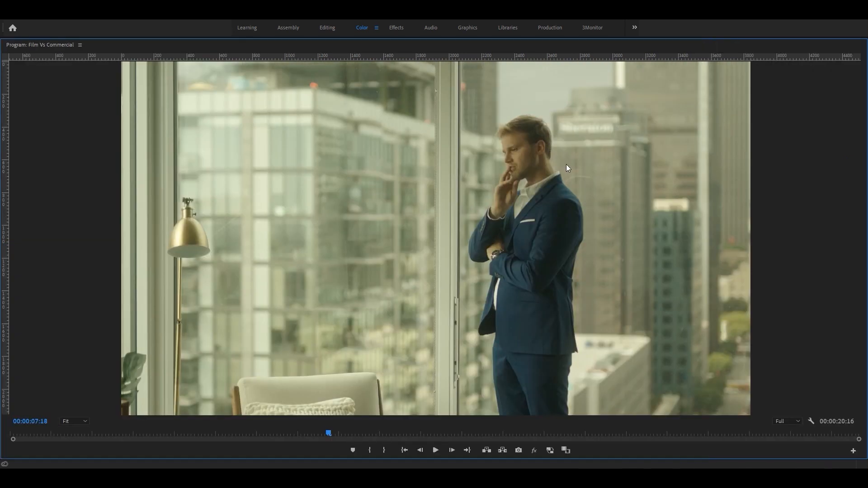
pyautogui.moveTo(653, 192)
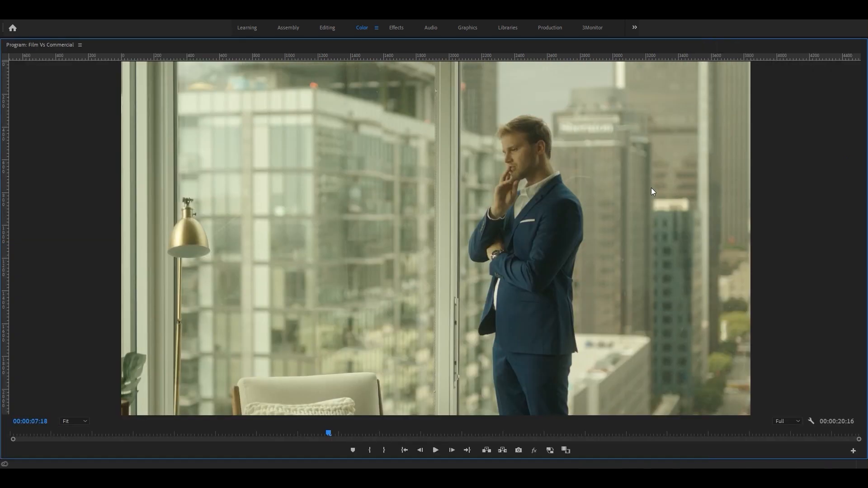
pyautogui.moveTo(609, 186)
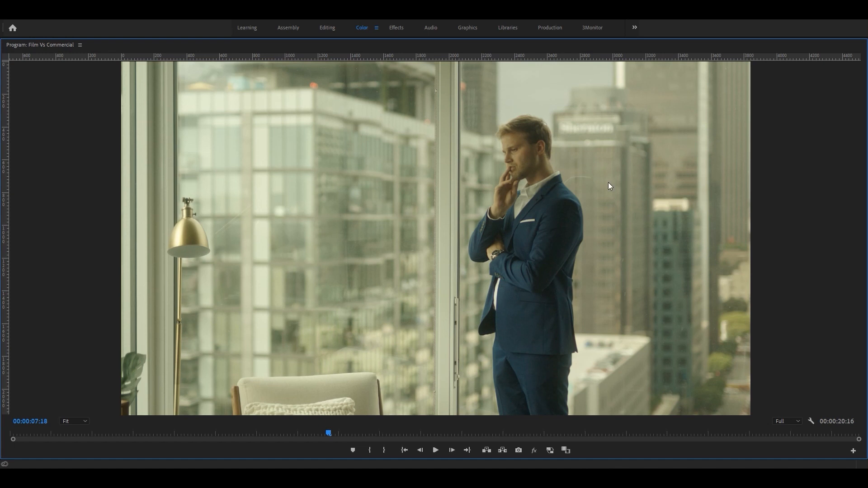
pyautogui.click(362, 28)
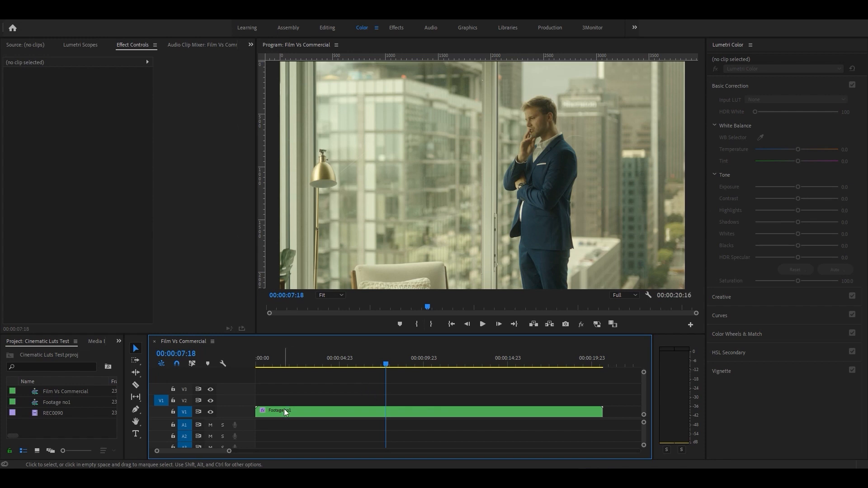
# Create a new adjustment layer from the Project panel with default settings
pyautogui.click(11, 23)
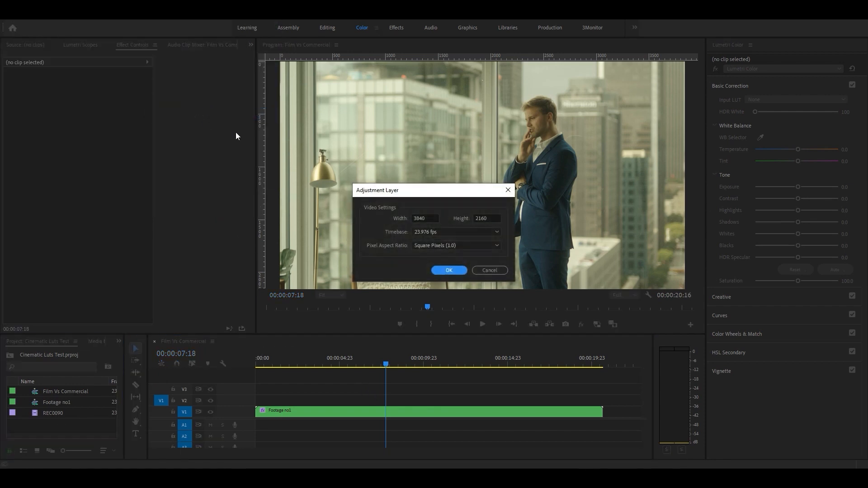
pyautogui.click(448, 270)
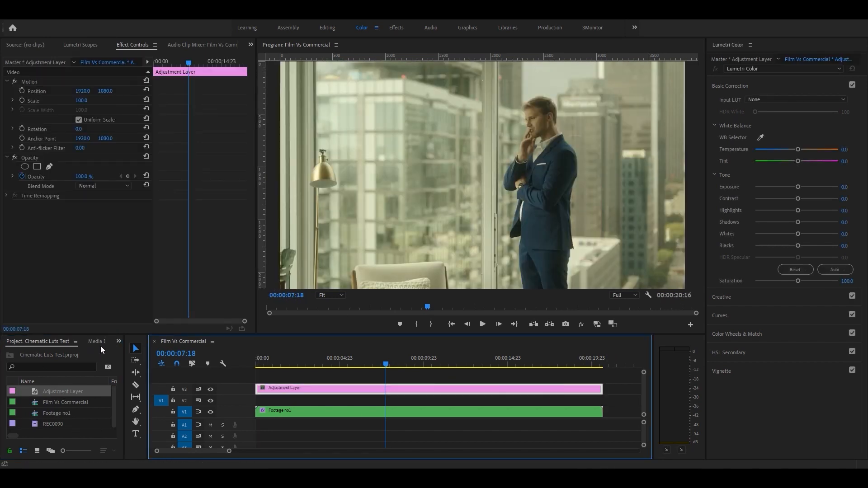
# Apply Crop to the adjustment layer and set the bottom crop to 15%
pyautogui.click(69, 341)
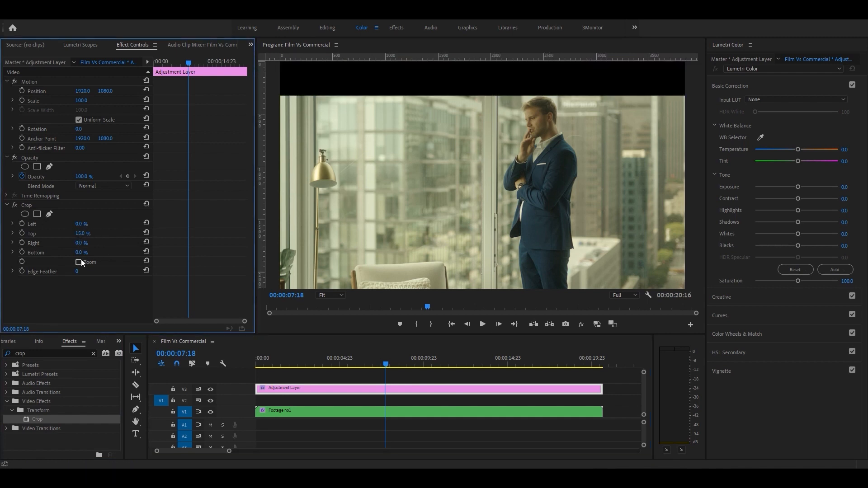
pyautogui.doubleClick(82, 252)
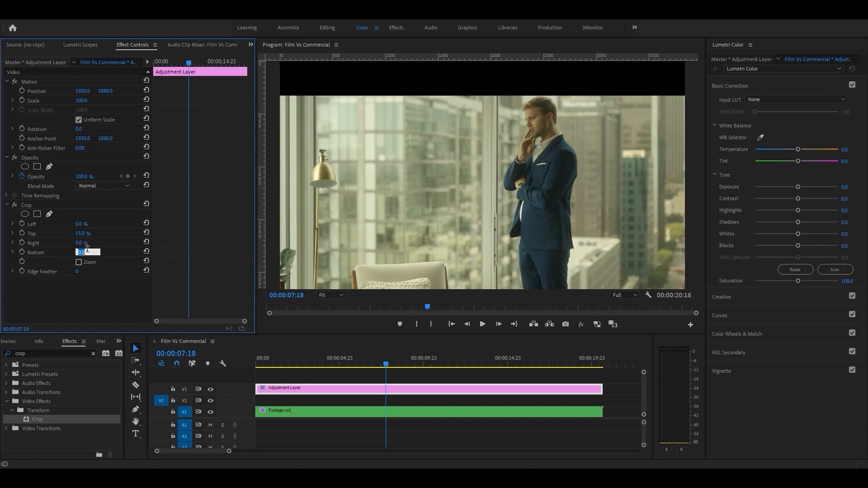
pyautogui.write('15.0')
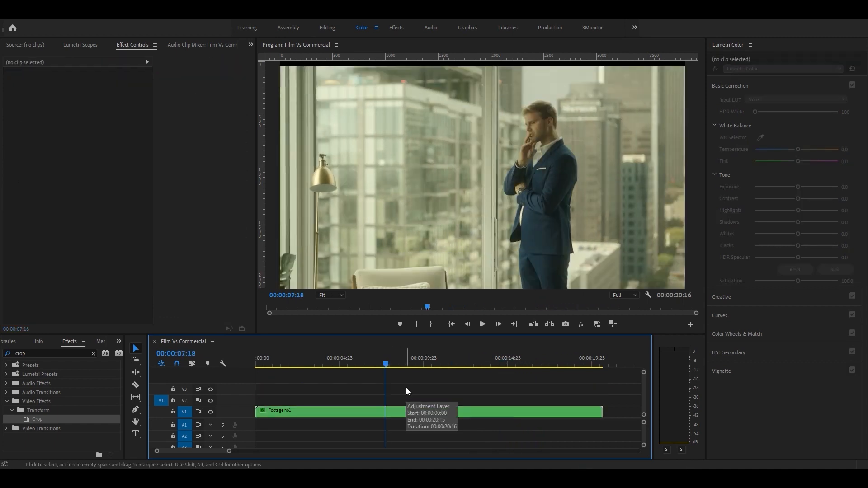
# Duplicate Footage no1 onto V2 and expand the copy's Lumetri Color section
pyautogui.click(332, 411)
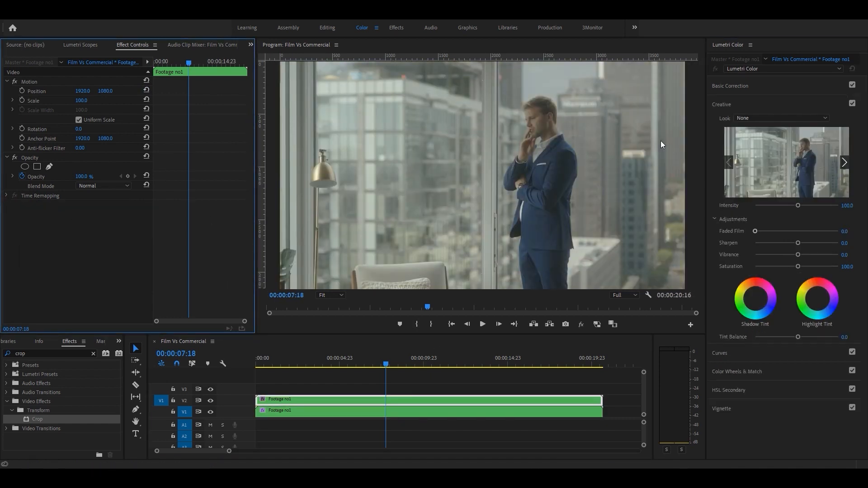
pyautogui.click(730, 86)
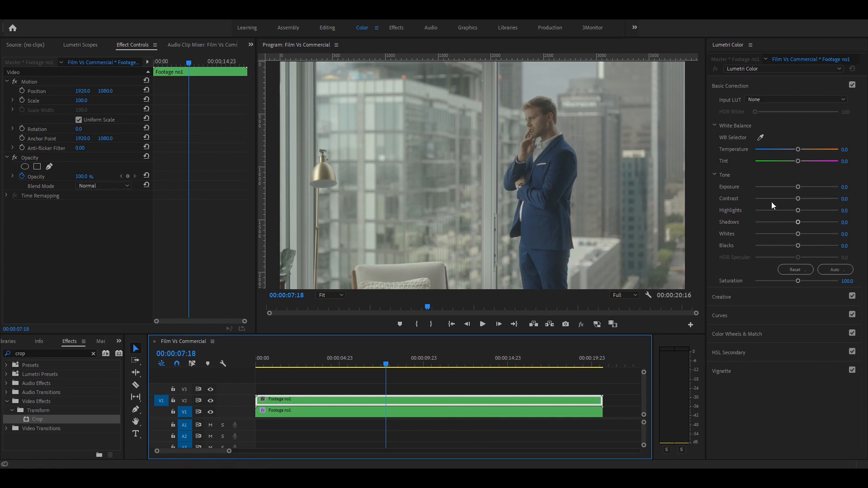
# Set Contrast 89.2, Highlights 24.3, Shadows -18.9 and Whites about -5.9
pyautogui.moveTo(797, 198); pyautogui.dragTo(825, 198)
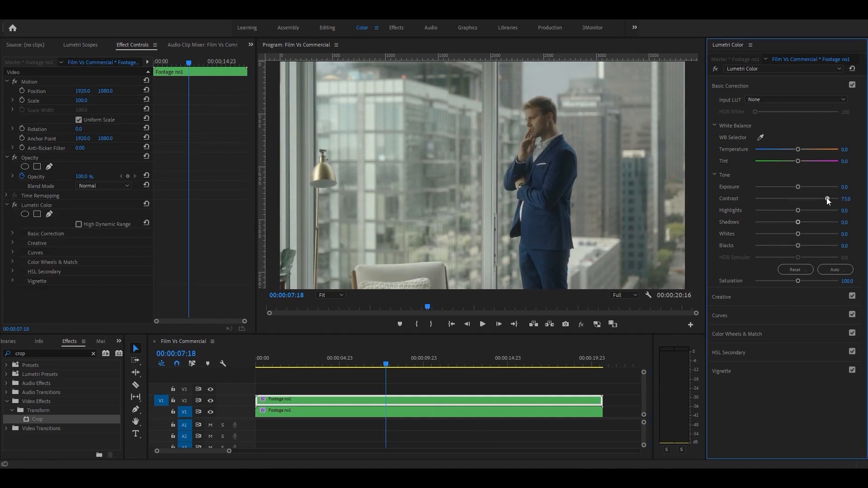
pyautogui.moveTo(826, 199); pyautogui.dragTo(834, 199)
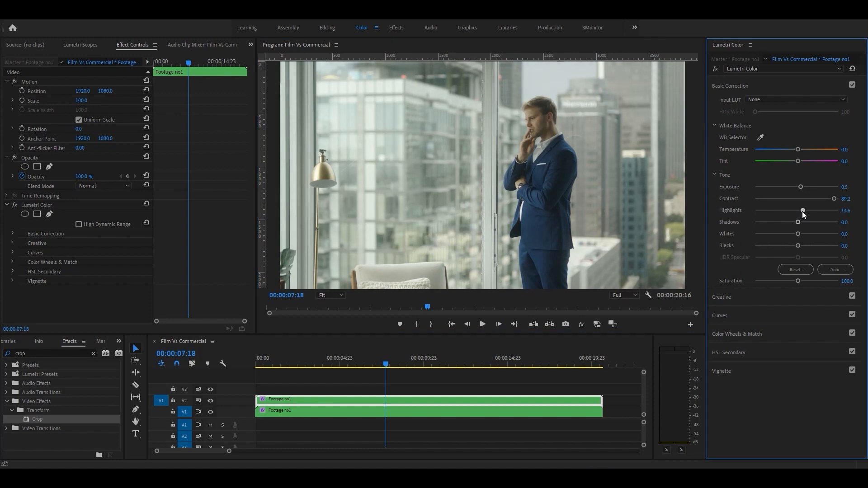
pyautogui.moveTo(803, 210); pyautogui.dragTo(807, 209)
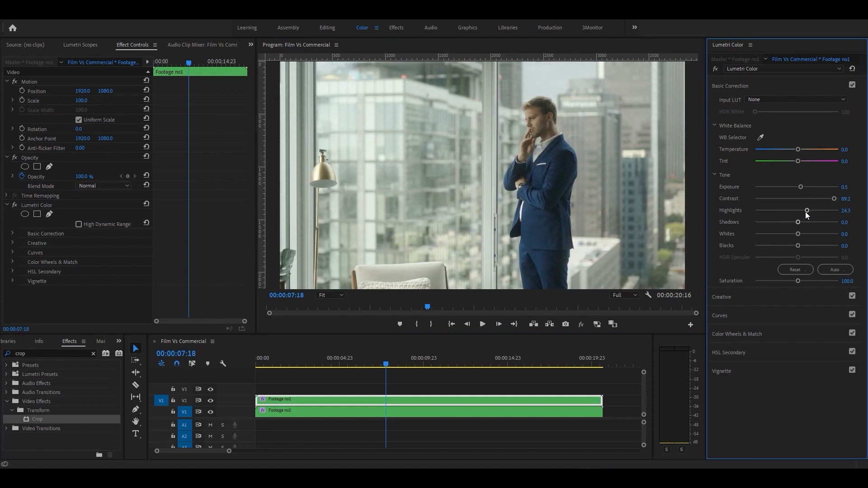
pyautogui.moveTo(799, 222); pyautogui.dragTo(789, 222)
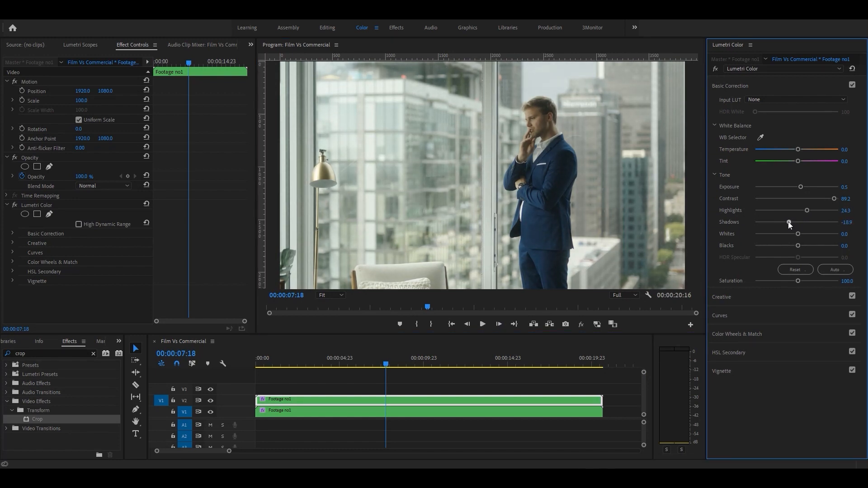
pyautogui.moveTo(792, 234); pyautogui.dragTo(802, 234)
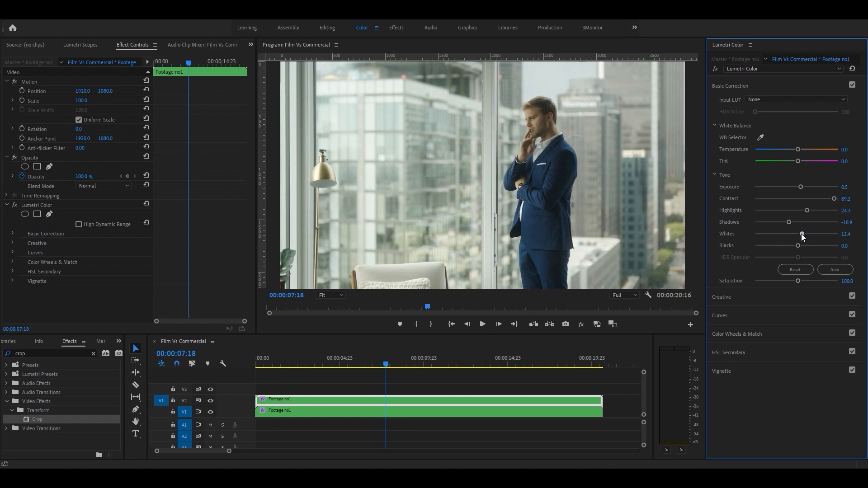
pyautogui.moveTo(801, 234); pyautogui.dragTo(795, 234)
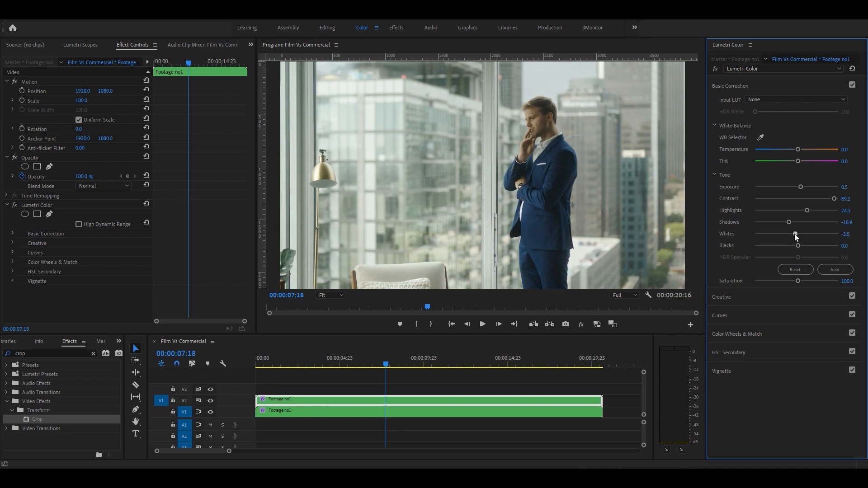
pyautogui.moveTo(796, 234); pyautogui.dragTo(794, 234)
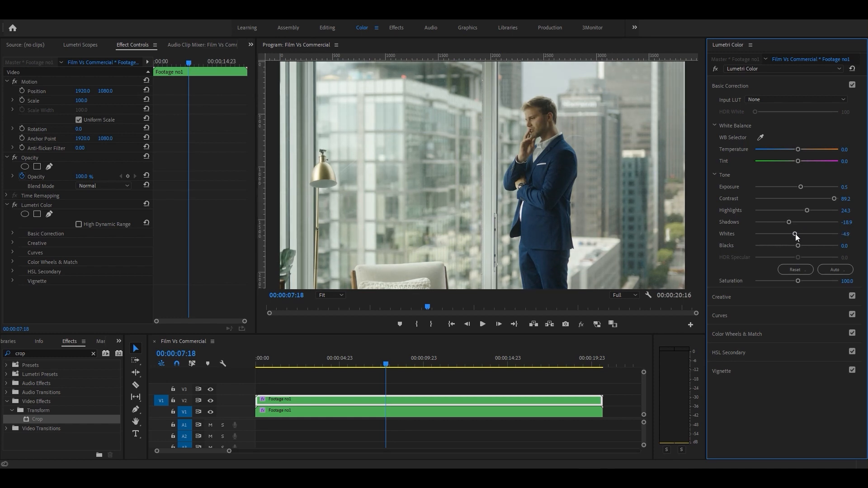
pyautogui.moveTo(796, 234); pyautogui.dragTo(794, 234)
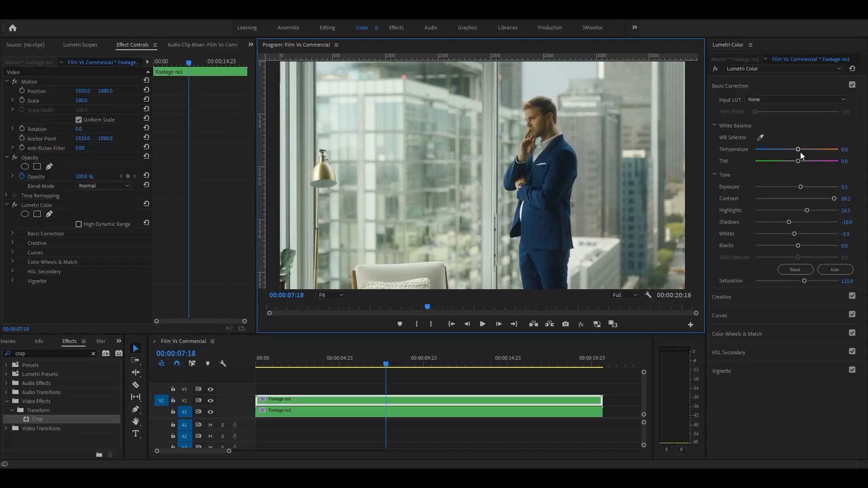
# Shift Tint toward magenta (about 10) and reset Temperature to 0
pyautogui.moveTo(790, 161); pyautogui.dragTo(800, 161)
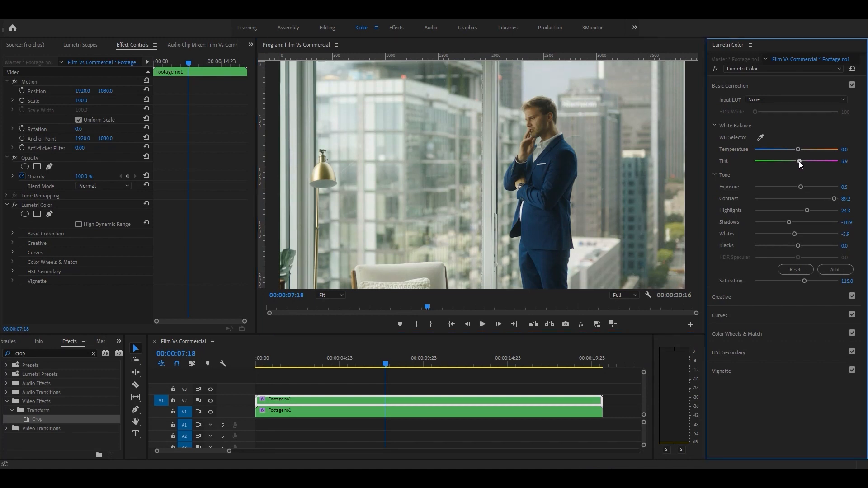
pyautogui.moveTo(799, 161); pyautogui.dragTo(801, 161)
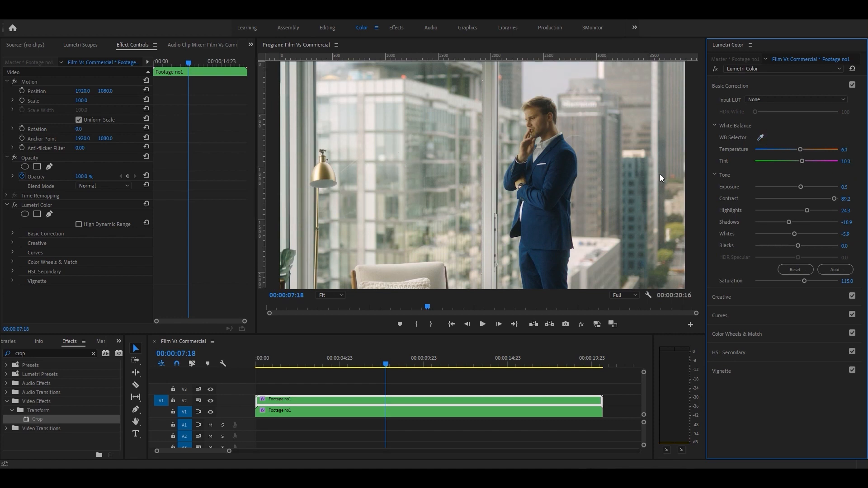
pyautogui.moveTo(801, 149); pyautogui.dragTo(798, 149)
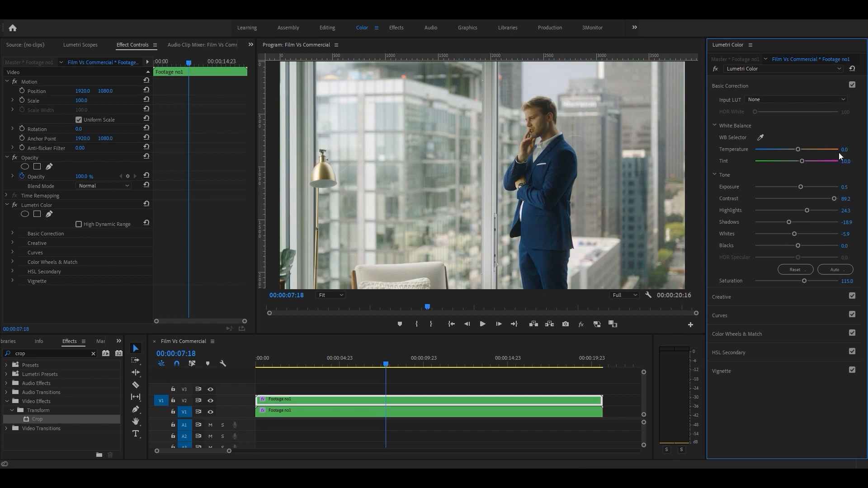
pyautogui.moveTo(798, 149); pyautogui.dragTo(799, 149)
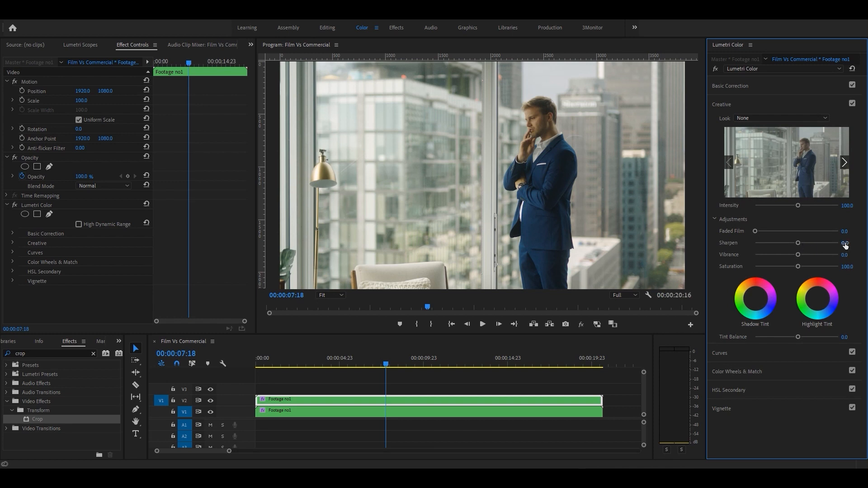
# Raise Sharpen to 30 and compare with Creative adjustments toggled off and on
pyautogui.moveTo(798, 243); pyautogui.dragTo(810, 242)
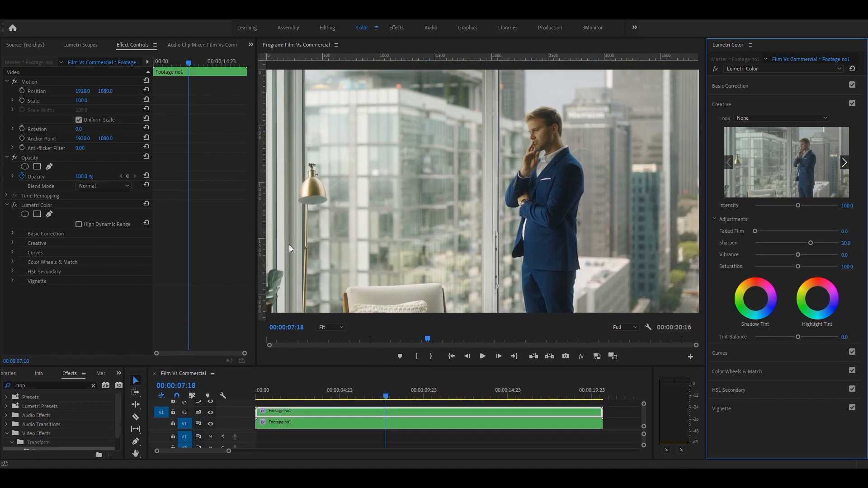
pyautogui.click(852, 103)
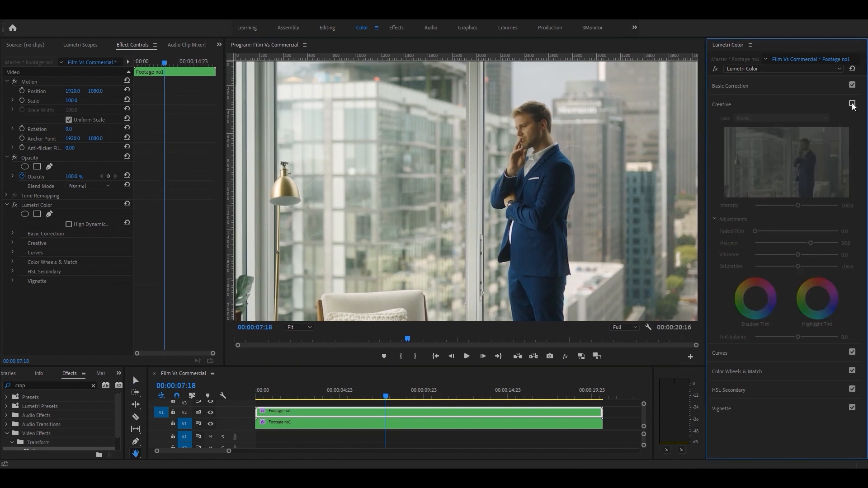
pyautogui.click(852, 104)
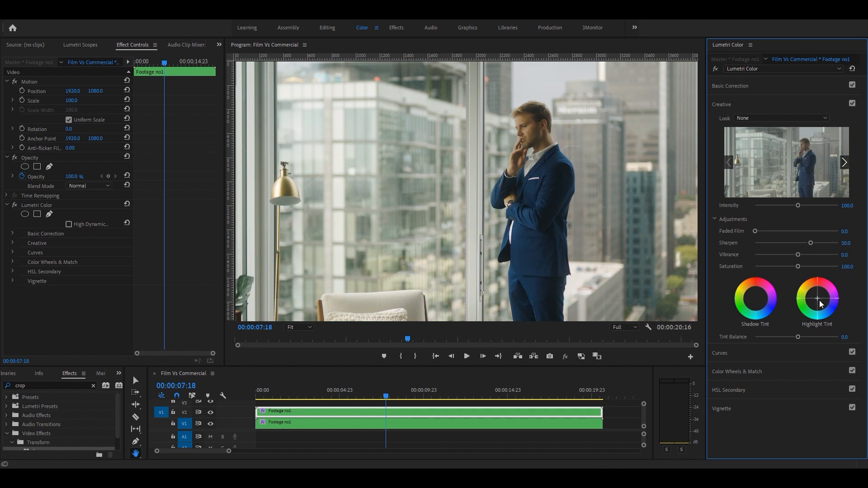
pyautogui.moveTo(819, 299)
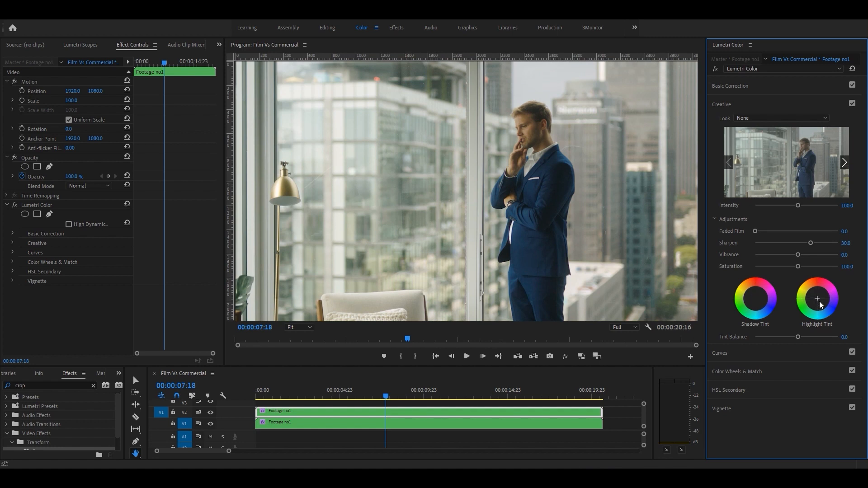
pyautogui.moveTo(816, 306)
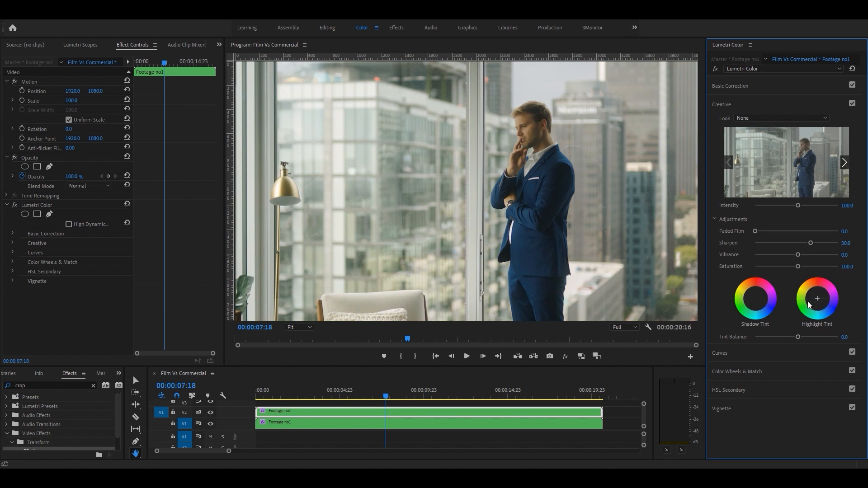
pyautogui.click(720, 123)
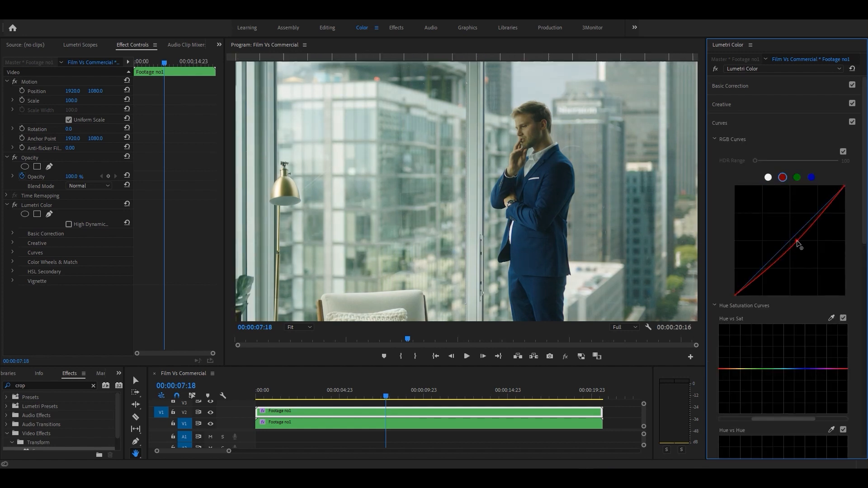
# Bend the red channel RGB curve slightly and collapse the section
pyautogui.moveTo(800, 245); pyautogui.dragTo(788, 239)
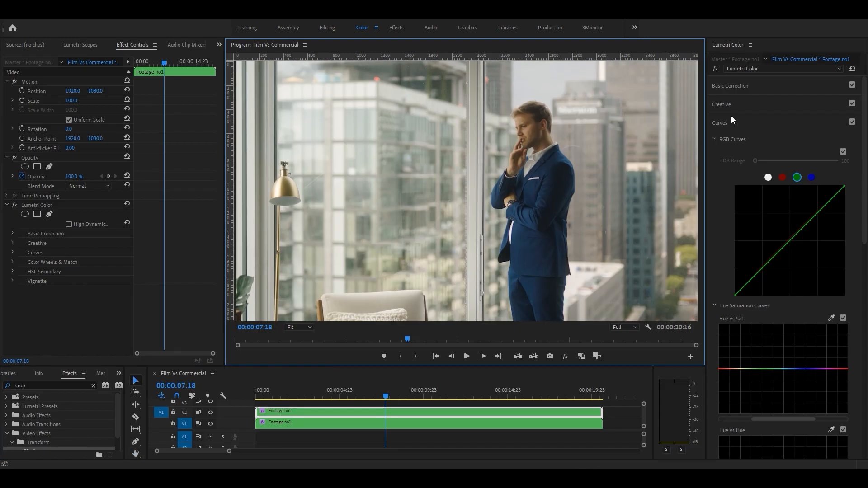
pyautogui.click(730, 86)
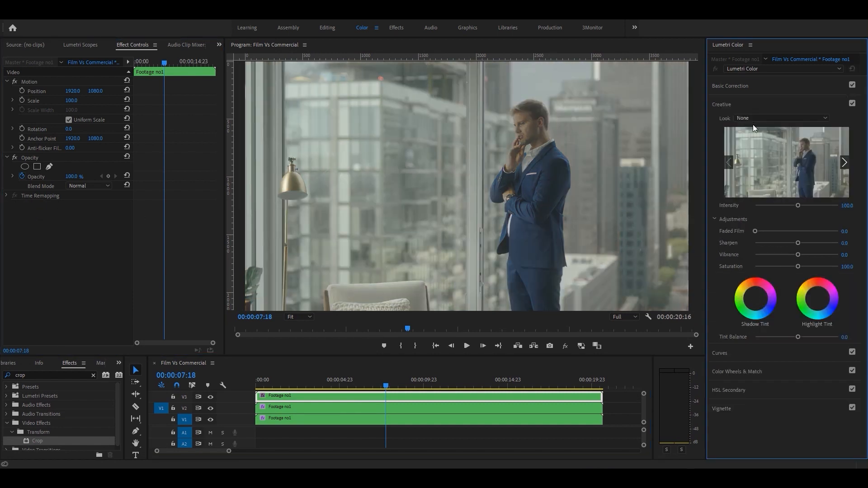
# Preview several Cinematic - RAW - Vol 1 creative looks, ending on look (7)
pyautogui.click(781, 118)
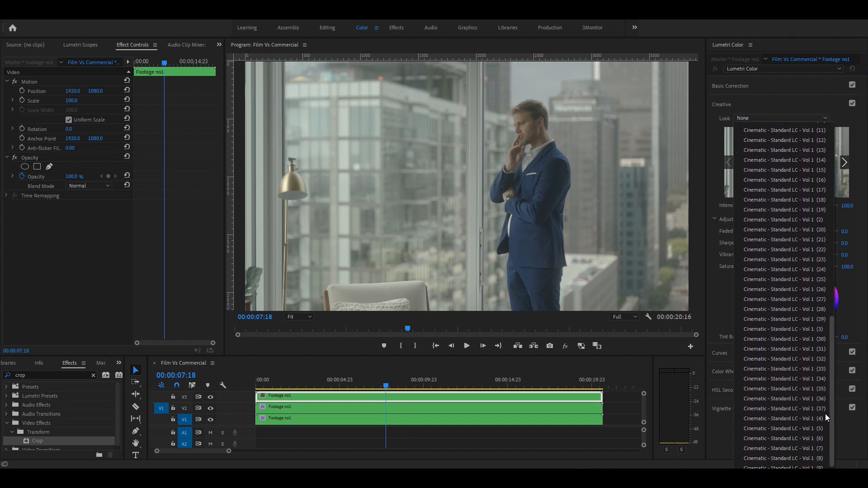
pyautogui.click(781, 117)
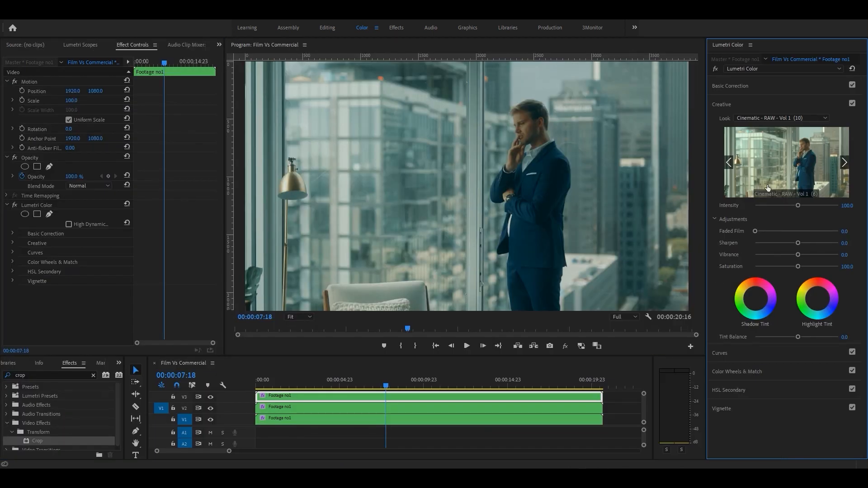
pyautogui.click(844, 162)
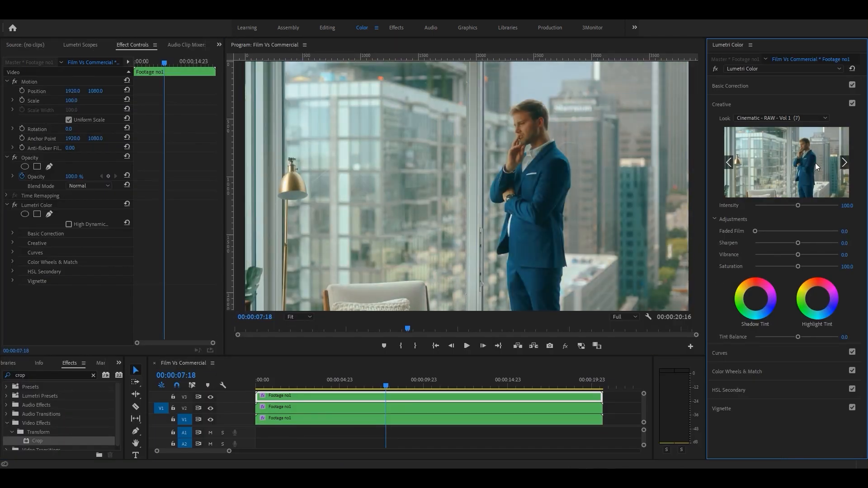
pyautogui.click(782, 117)
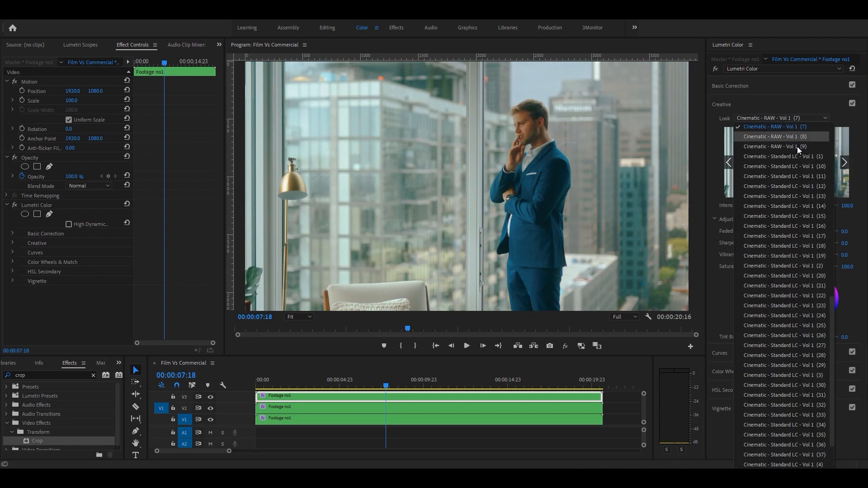
pyautogui.click(779, 136)
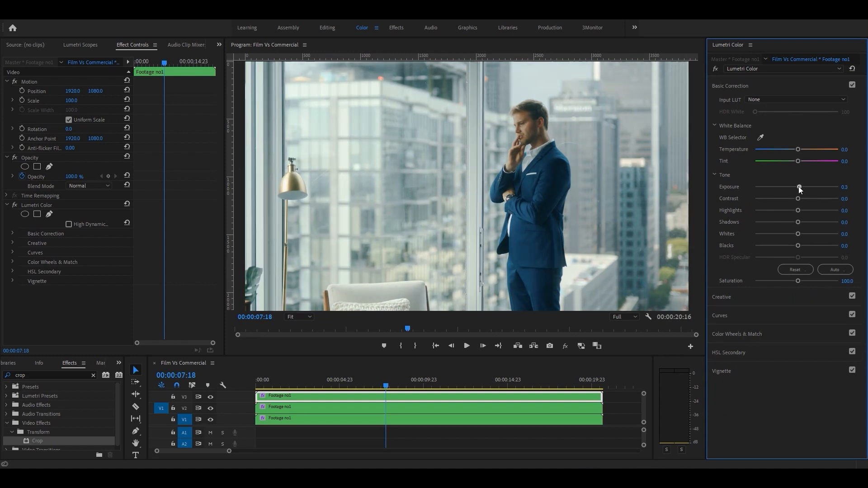
# Drag Basic Correction sliders to Exposure 0.1, Contrast -29.7 and Highlights -12.4
pyautogui.moveTo(798, 198); pyautogui.dragTo(781, 198)
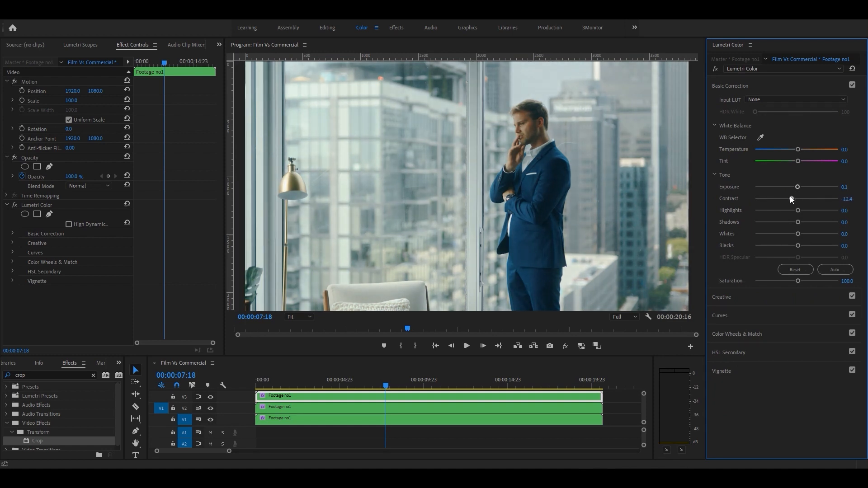
pyautogui.moveTo(798, 211); pyautogui.dragTo(800, 211)
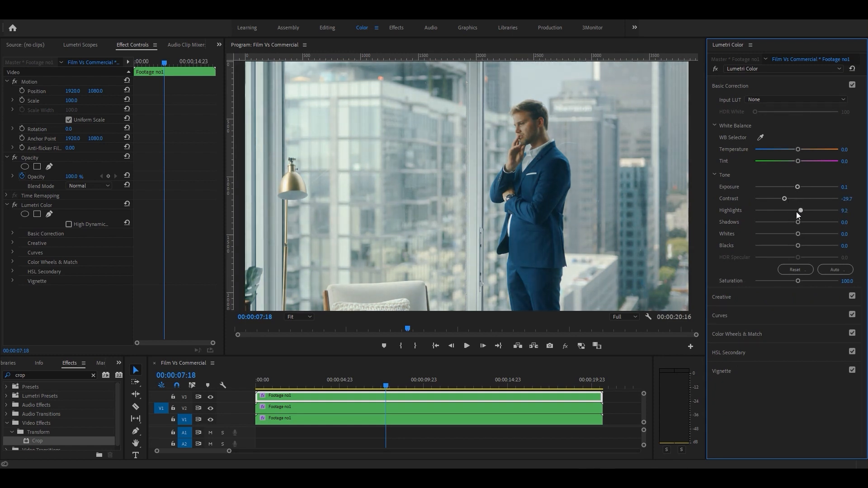
pyautogui.moveTo(800, 210); pyautogui.dragTo(792, 210)
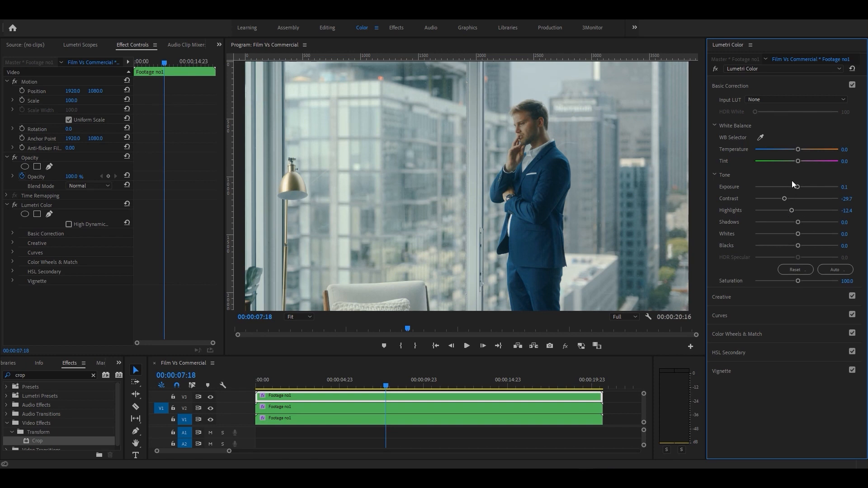
pyautogui.moveTo(626, 209)
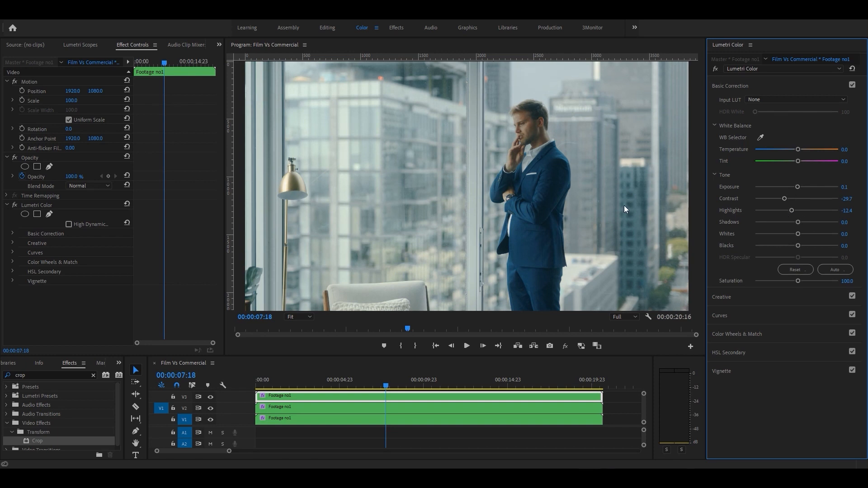